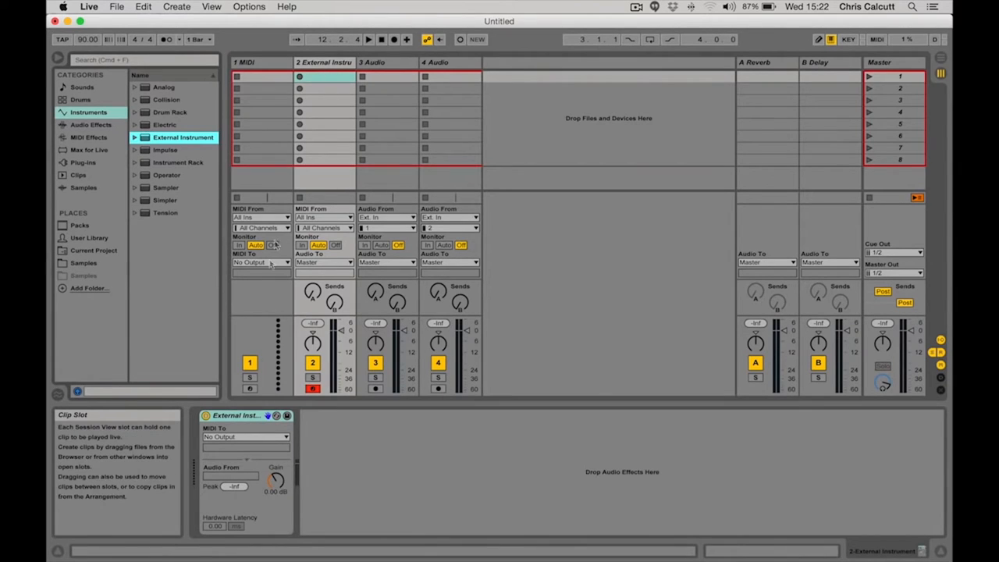
pyautogui.moveTo(253, 437)
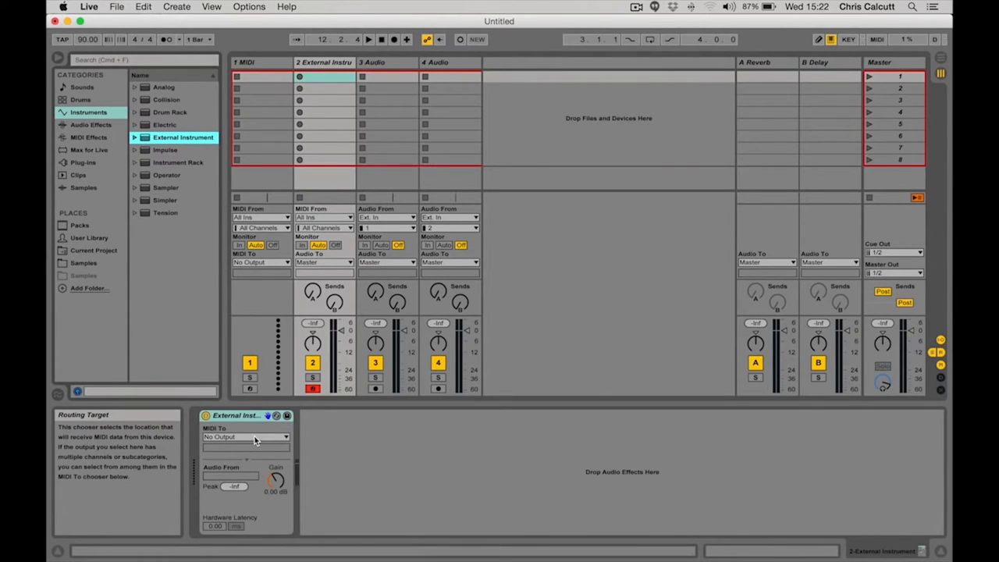
# - Route the External Instrument's MIDI To output to Launchpad Pro (MIDI Port)
pyautogui.click(246, 437)
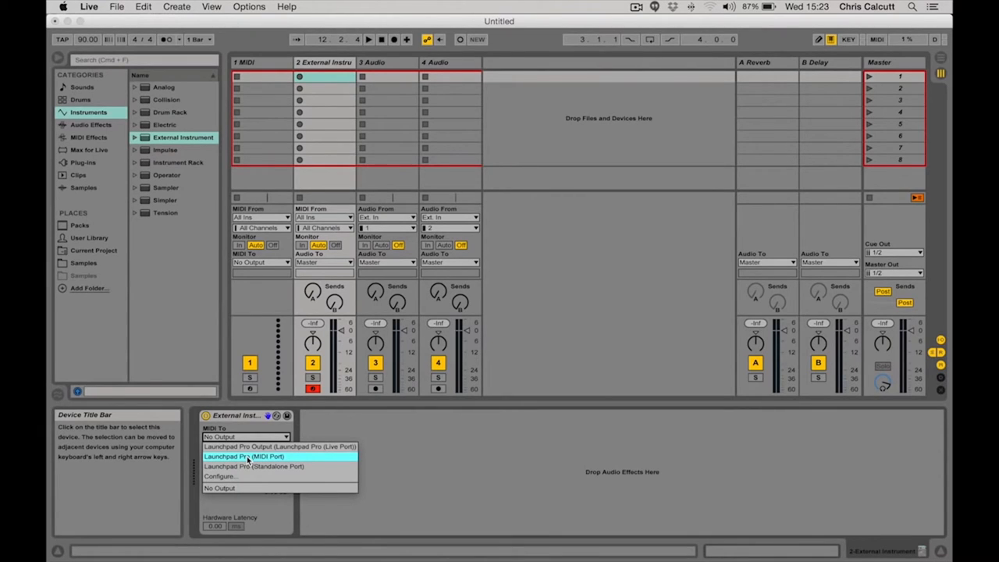
pyautogui.click(242, 454)
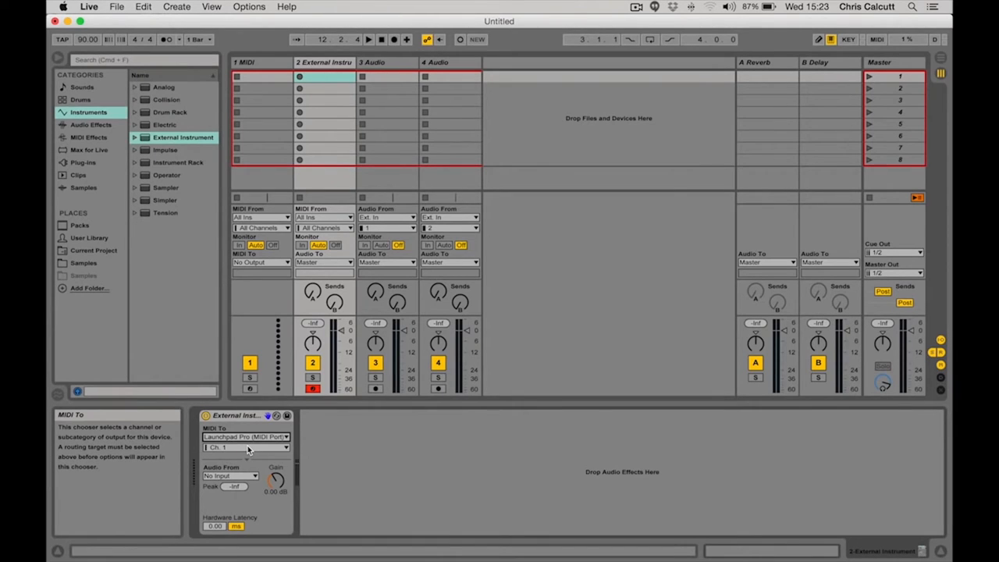
pyautogui.click(246, 447)
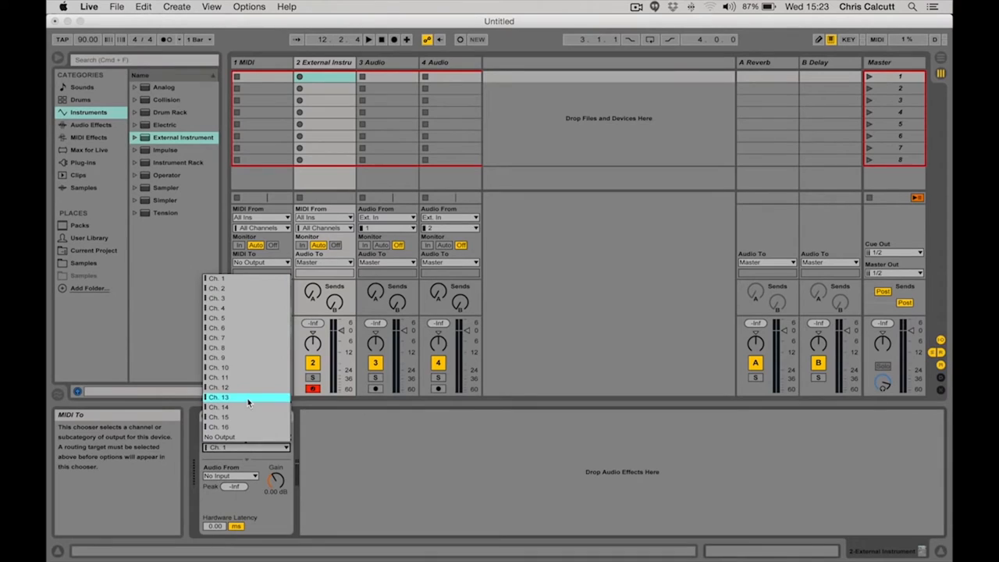
# - Choose Ch. 13 as the External Instrument's MIDI output channel
pyautogui.click(220, 396)
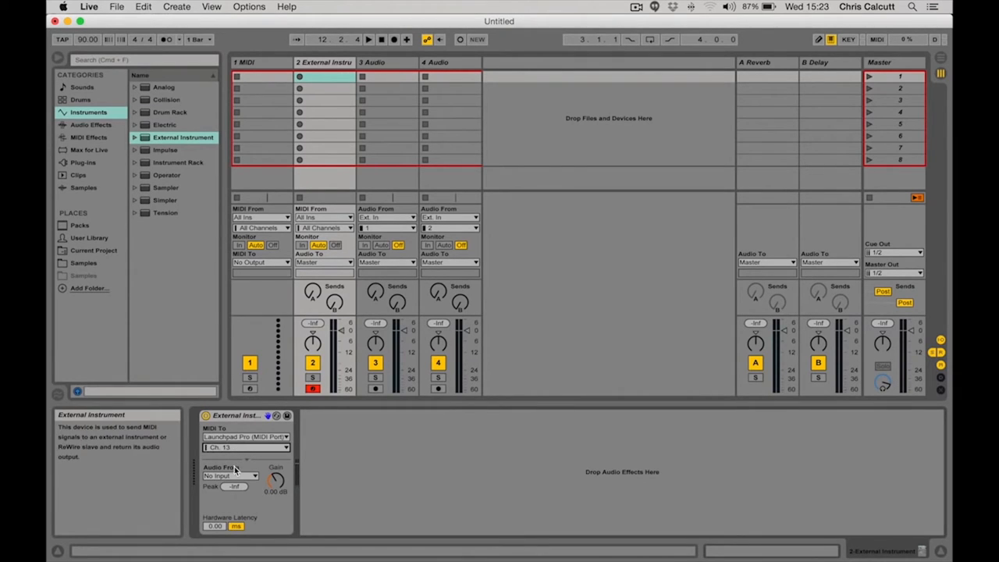
# - Set the External Instrument's Audio From input to input 1
pyautogui.click(231, 475)
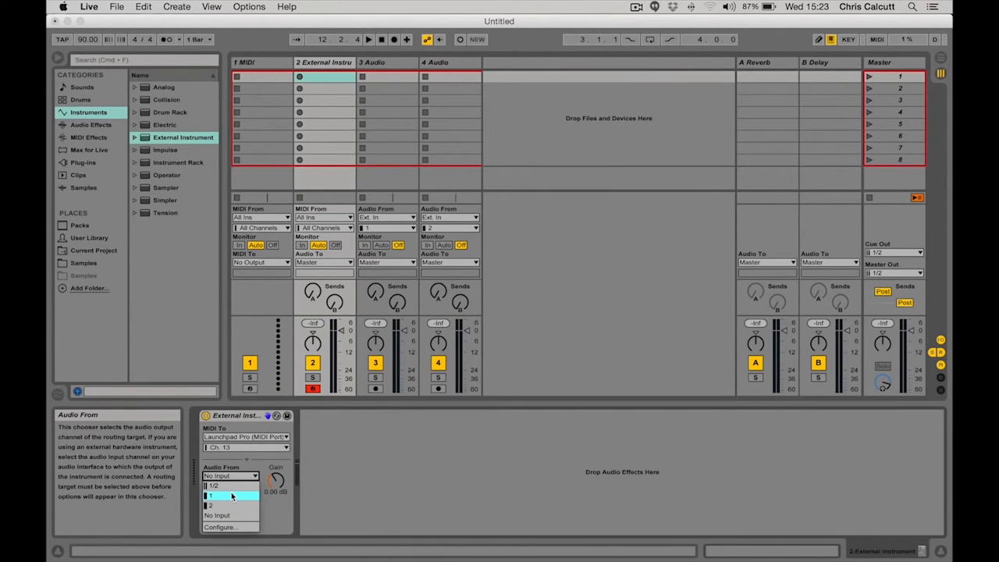
pyautogui.click(213, 495)
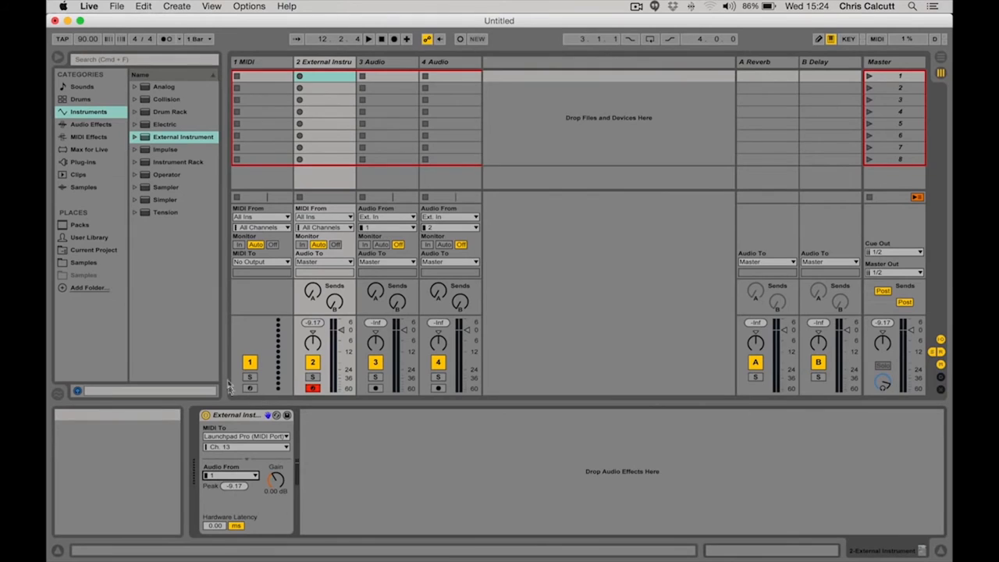
pyautogui.moveTo(81, 123)
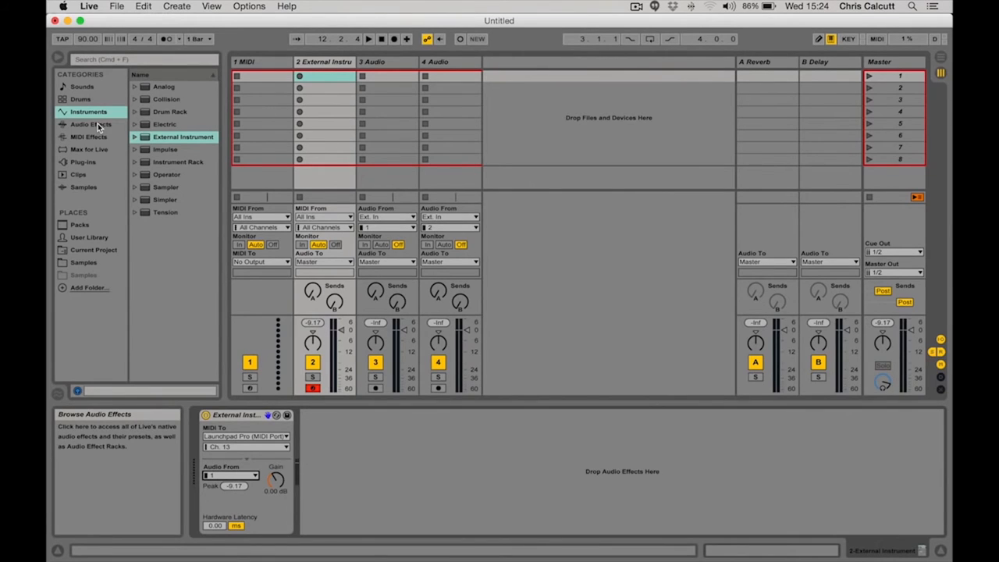
# - Add Ping Pong Delay from Audio Effects and lower its Dry/Wet to 44%
pyautogui.click(85, 124)
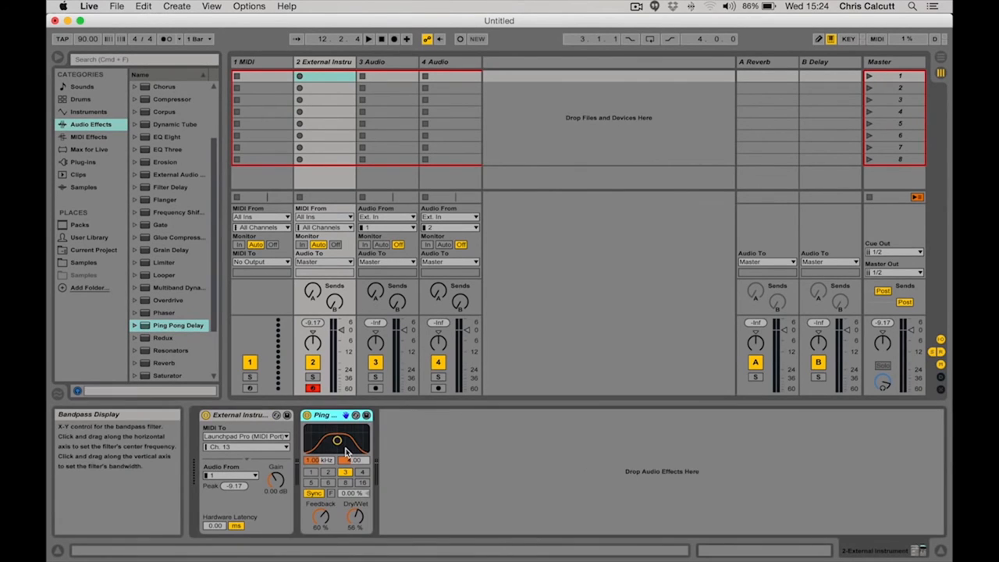
pyautogui.moveTo(356, 515); pyautogui.dragTo(356, 523)
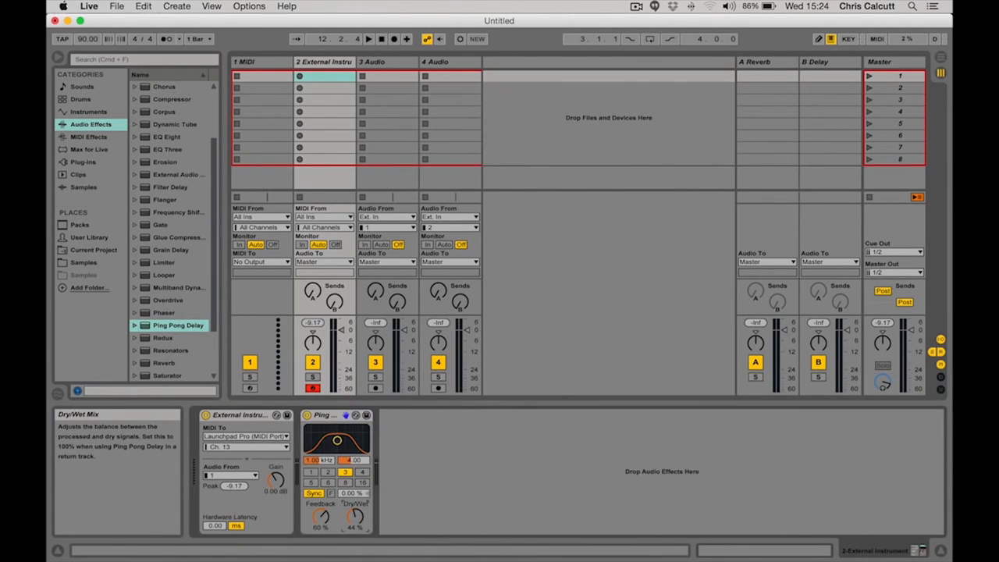
pyautogui.moveTo(356, 513)
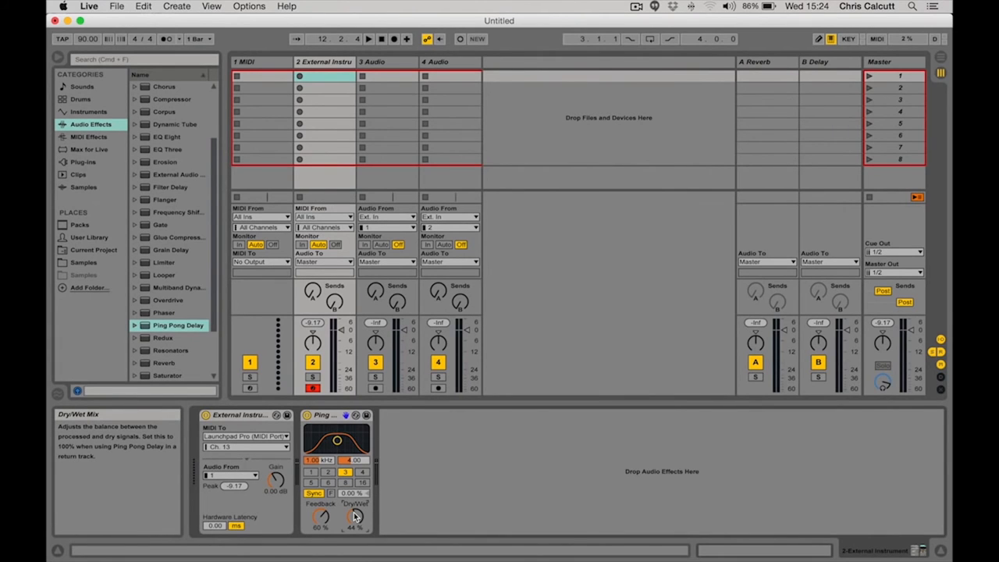